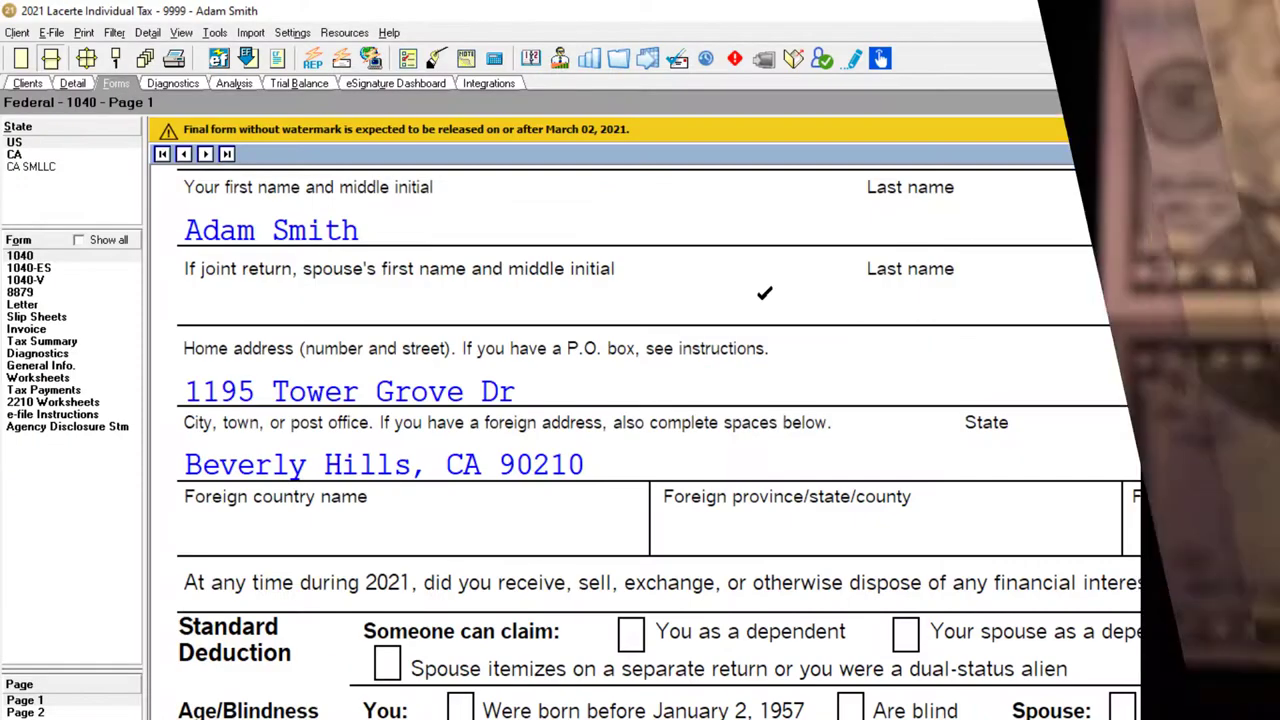
Step: Scroll the Interest Income (1099-INT) screen to the empty first payer row
{"action": "scroll", "scroll_direction": "down", "scroll_amount": 3}
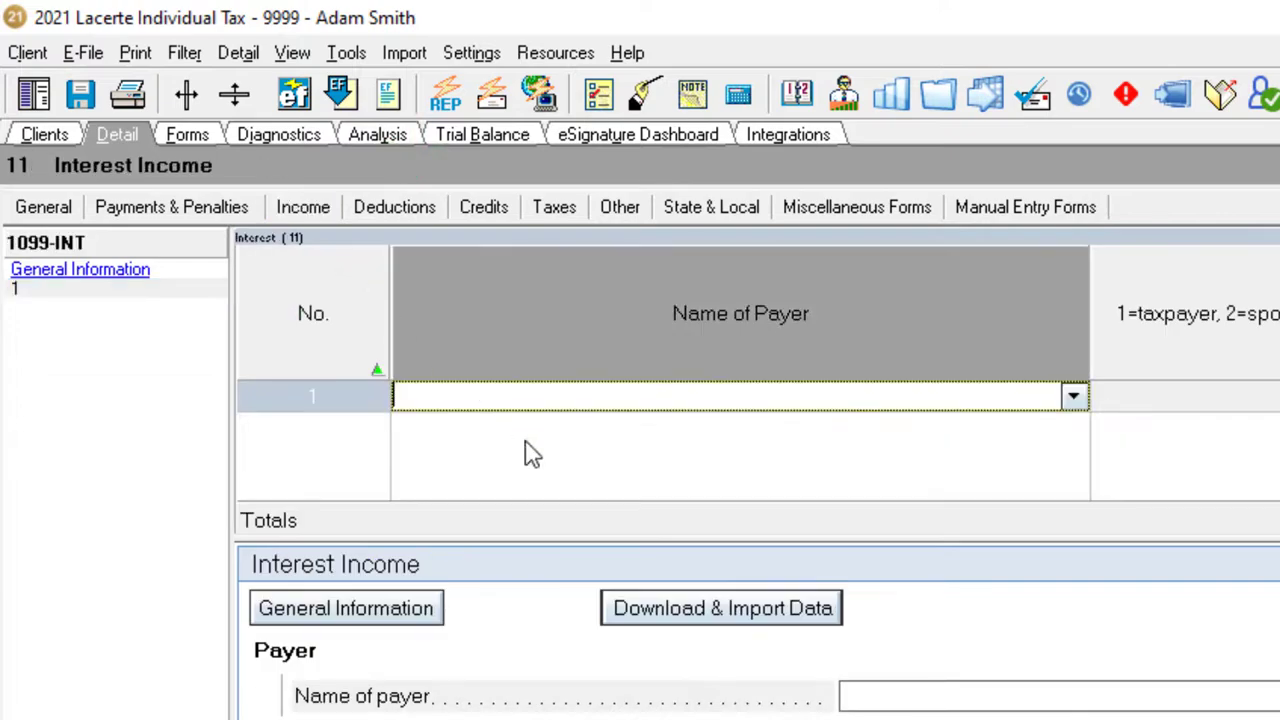
Step: Enter payer Bank 1 with its bank interest amount under Banks, S&L, etc
{"action": "type", "text": "Bank 1"}
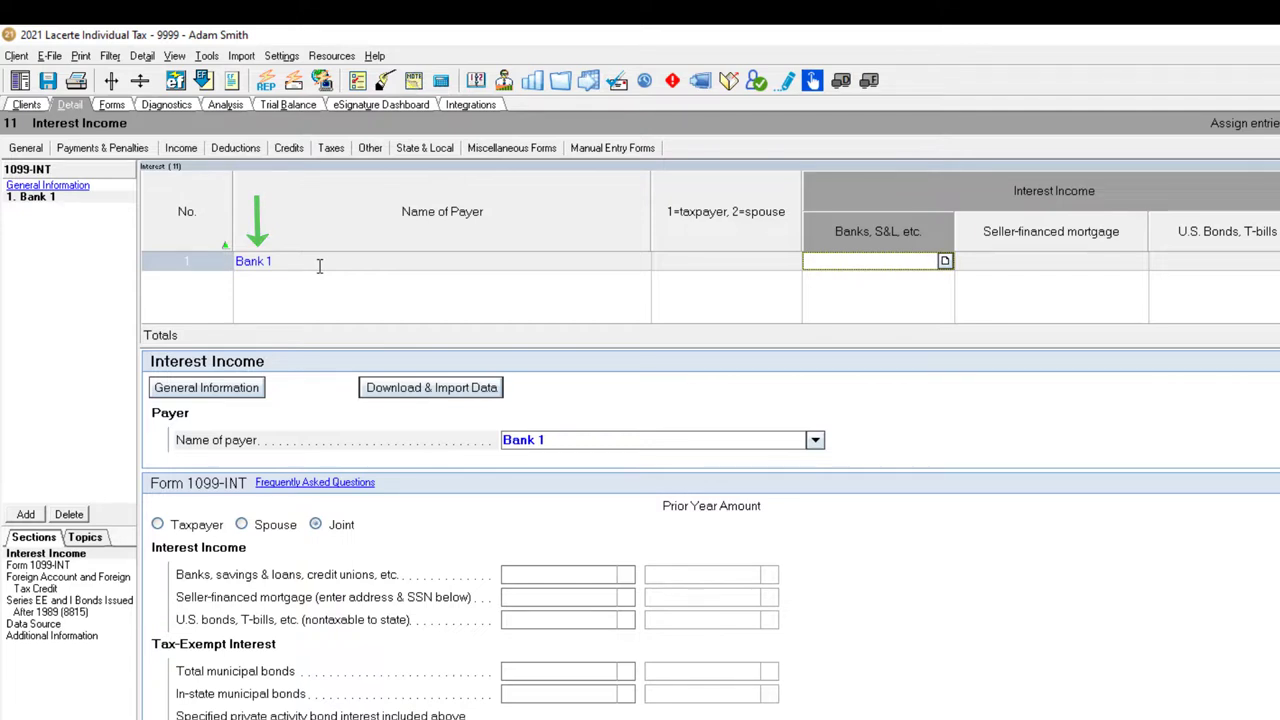
{"action": "type", "text": "30"}
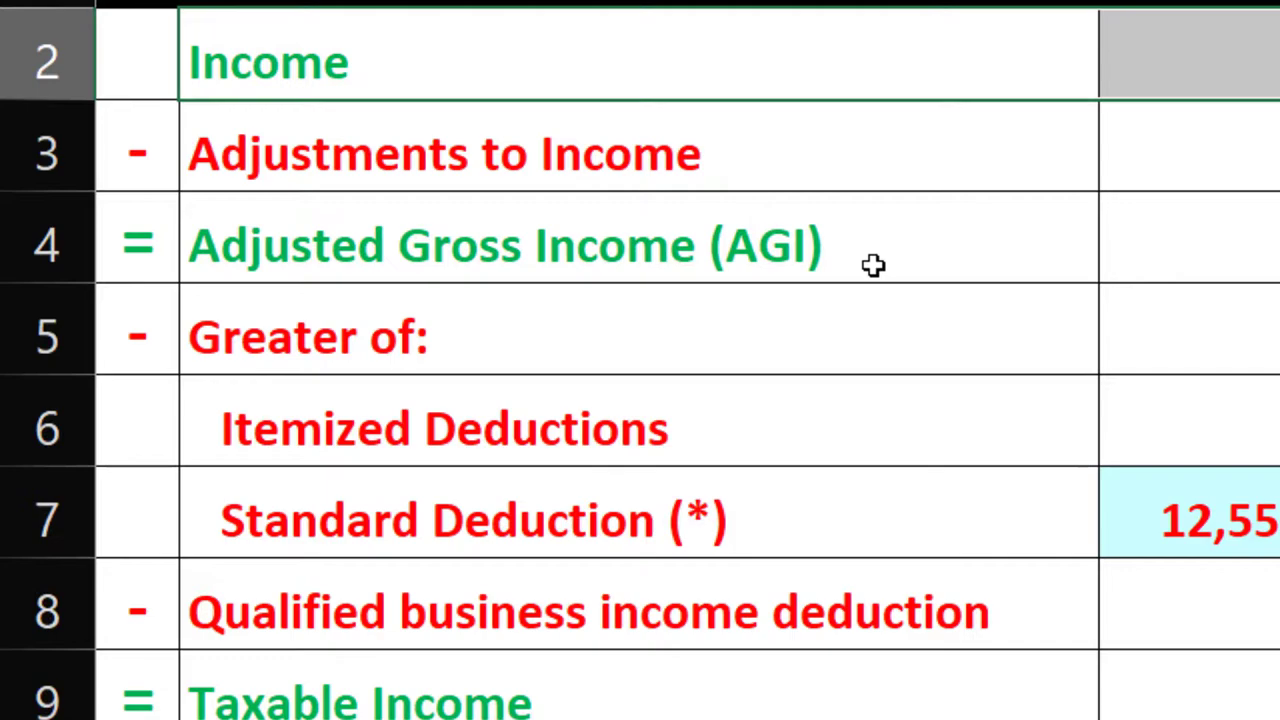
Step: Record Bank 1's interest on the Sch.B sheet and review the deduction, credits and tax formulas
{"action": "scroll", "scroll_direction": "down", "scroll_amount": 3}
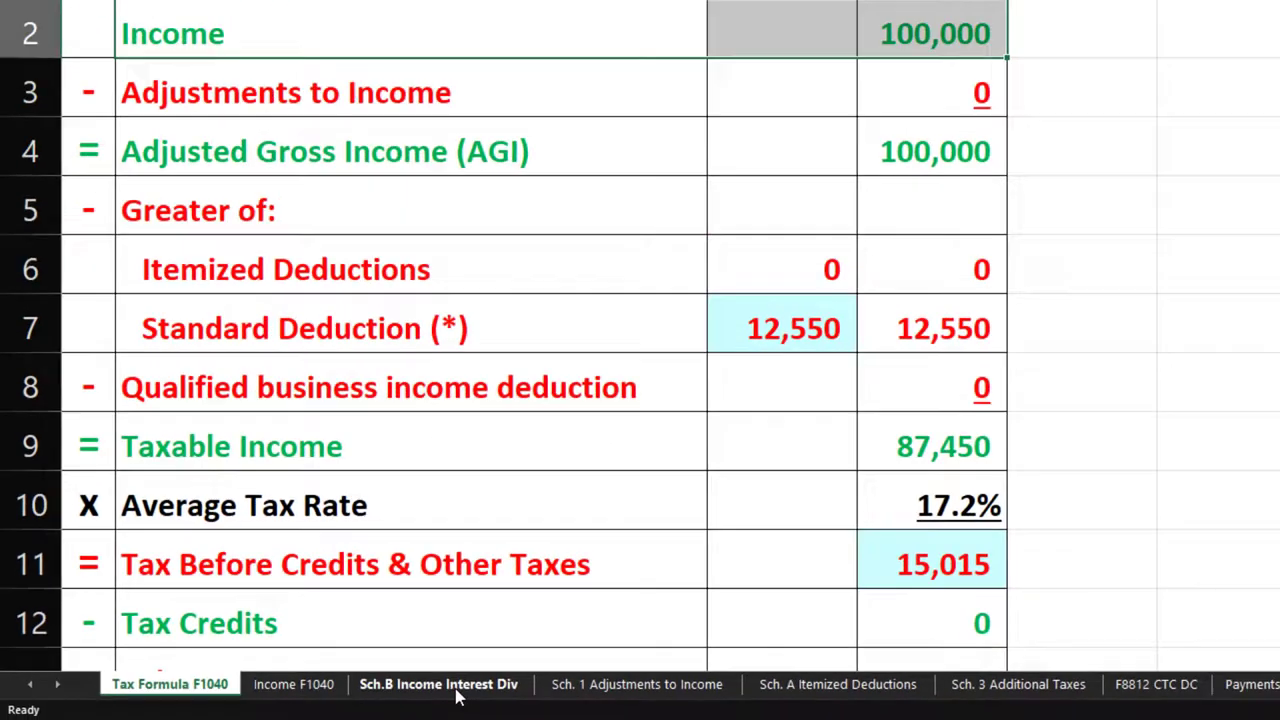
{"action": "left_click", "coordinate": [438, 684]}
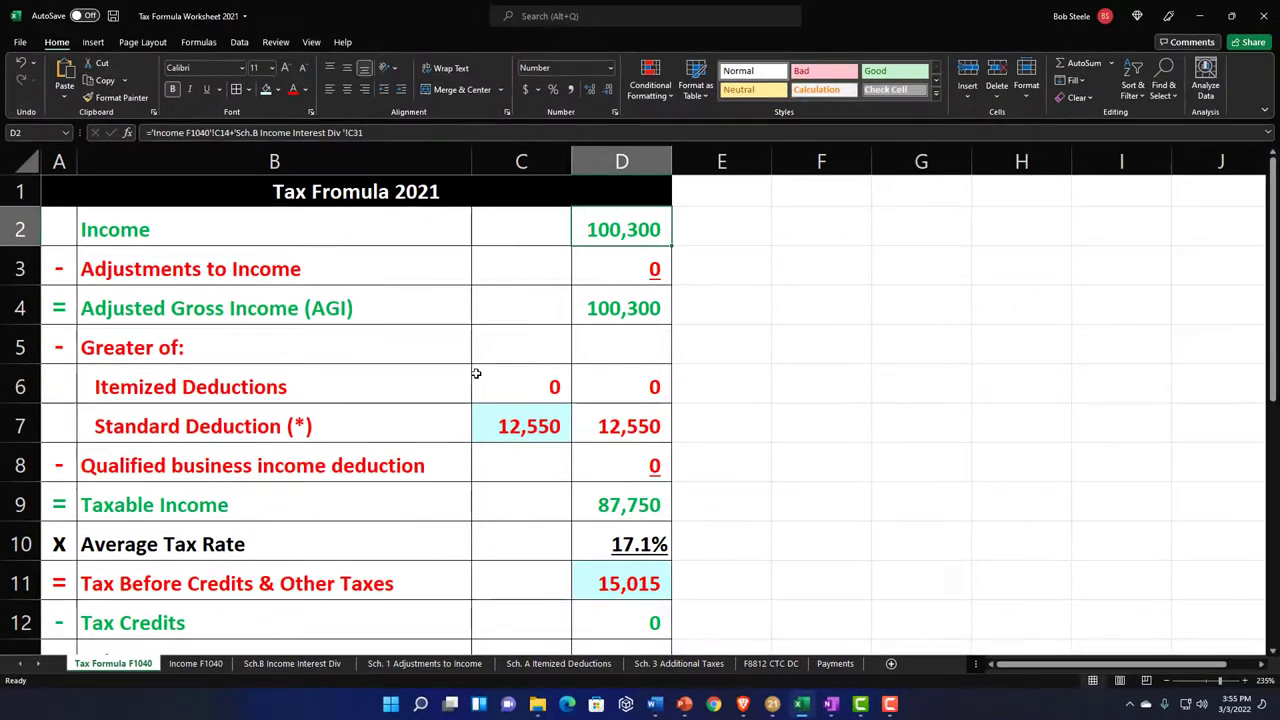
{"action": "left_click", "coordinate": [521, 425]}
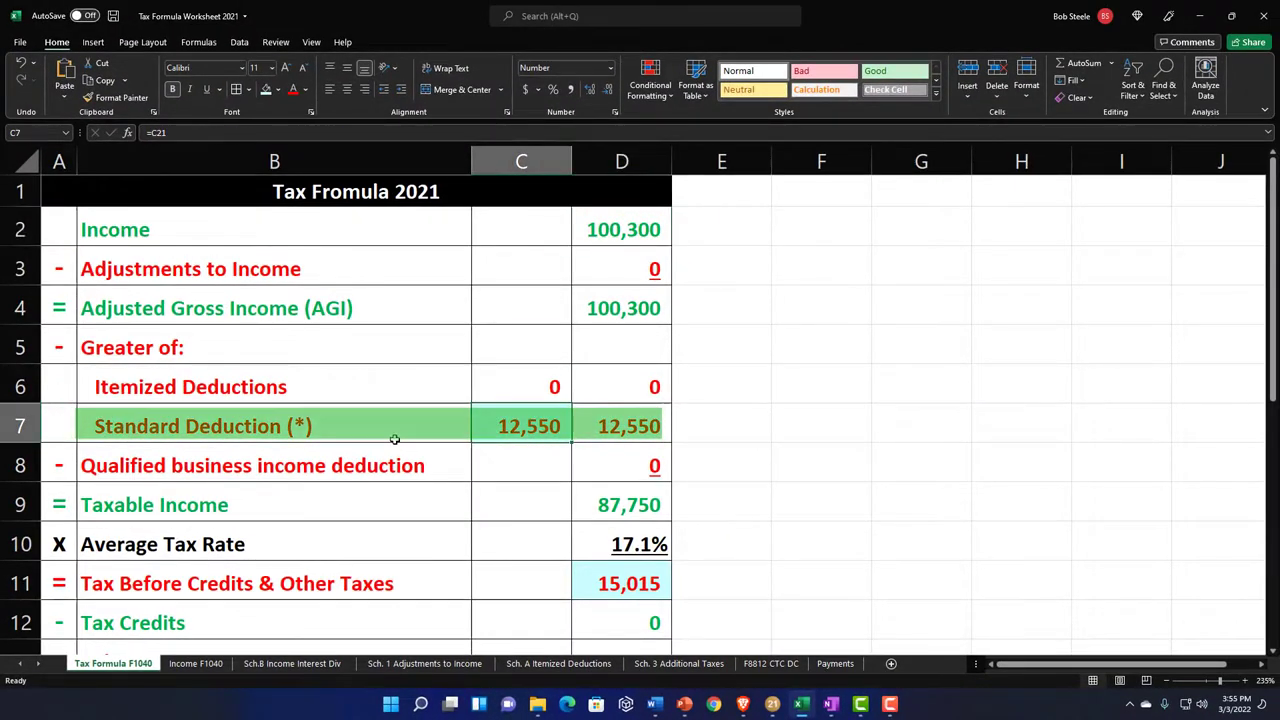
{"action": "scroll", "scroll_direction": "down", "scroll_amount": 3}
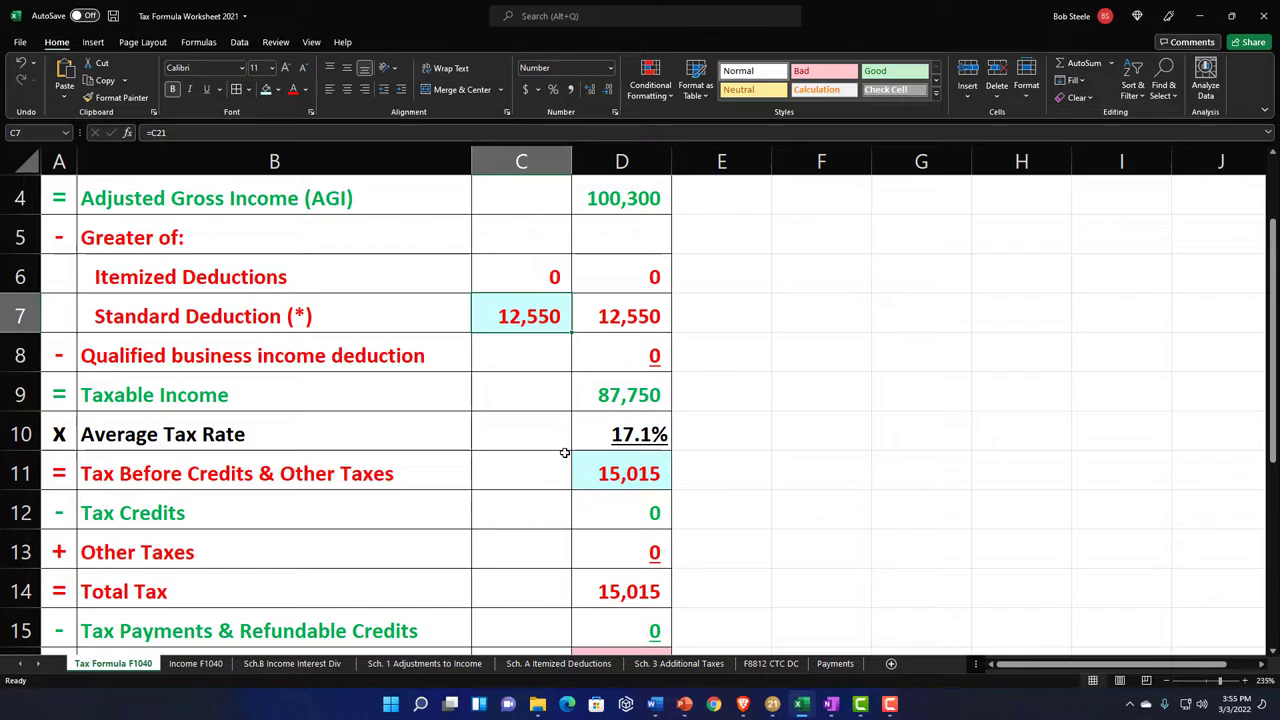
{"action": "left_click", "coordinate": [621, 394]}
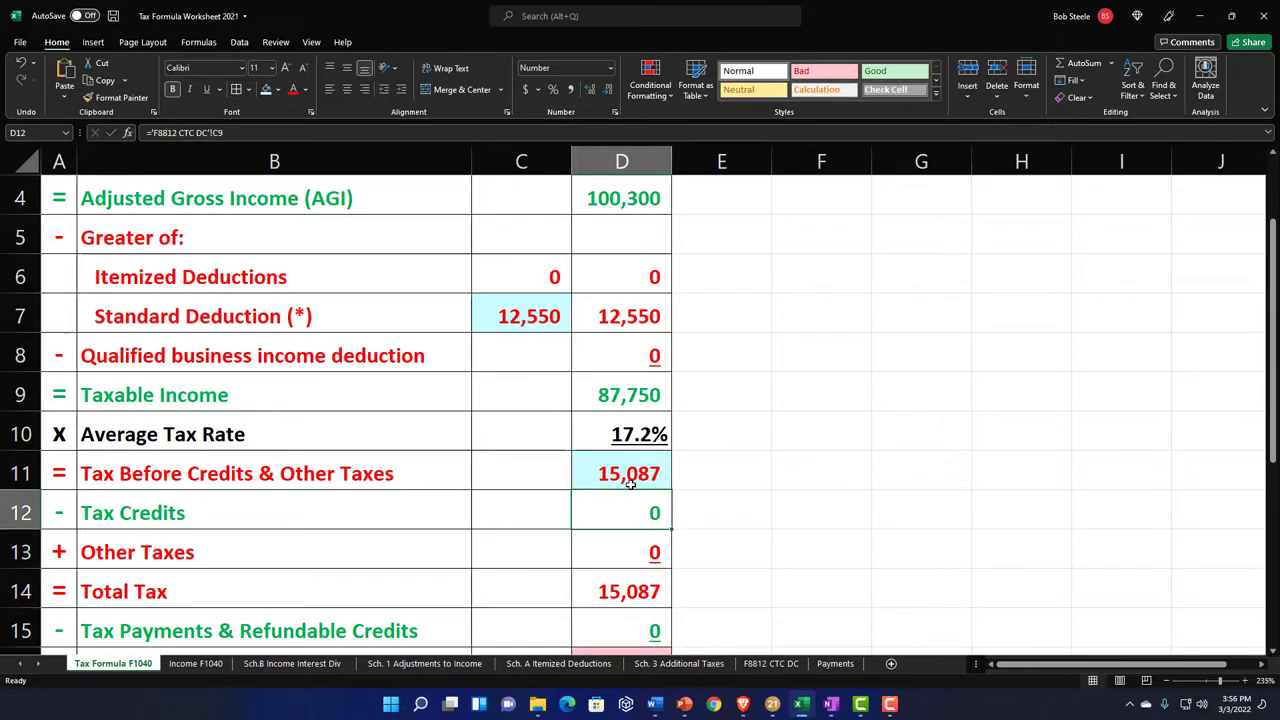
{"action": "left_click", "coordinate": [841, 703]}
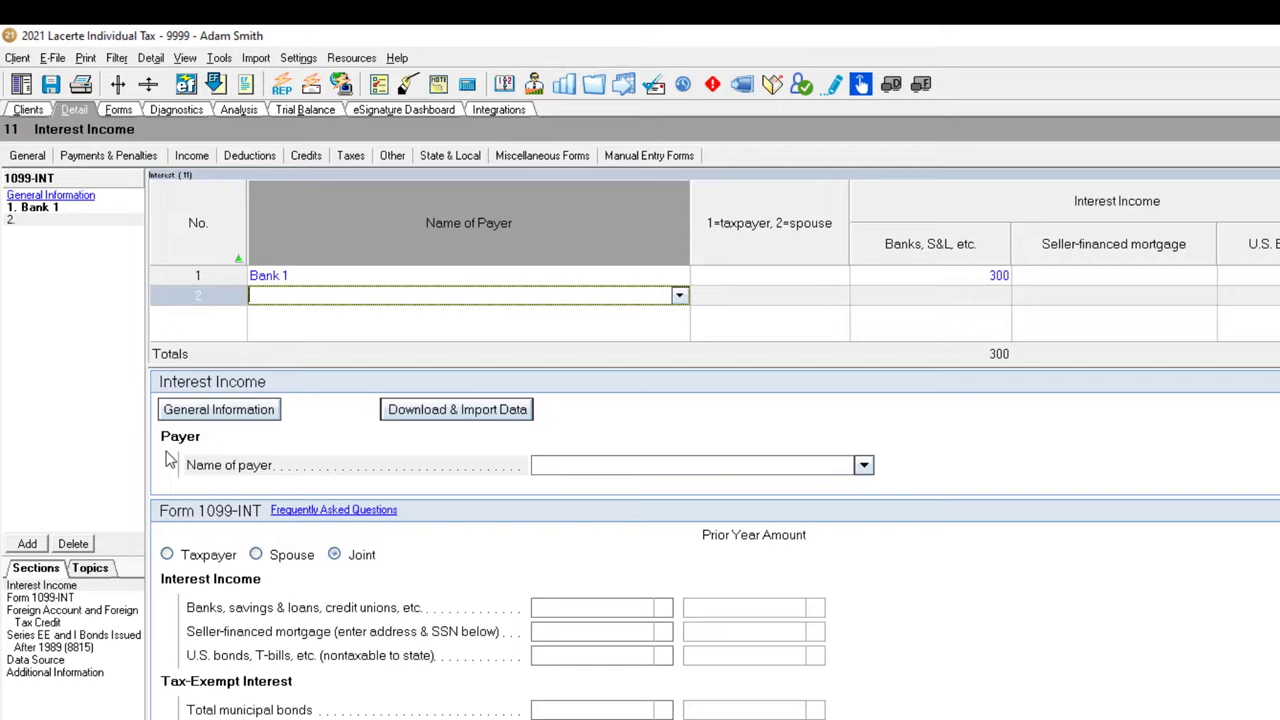
Step: Add Bank 2 in row 2 of the 1099-INT grid with its Banks, S&L amount
{"action": "type", "text": "Bank 1"}
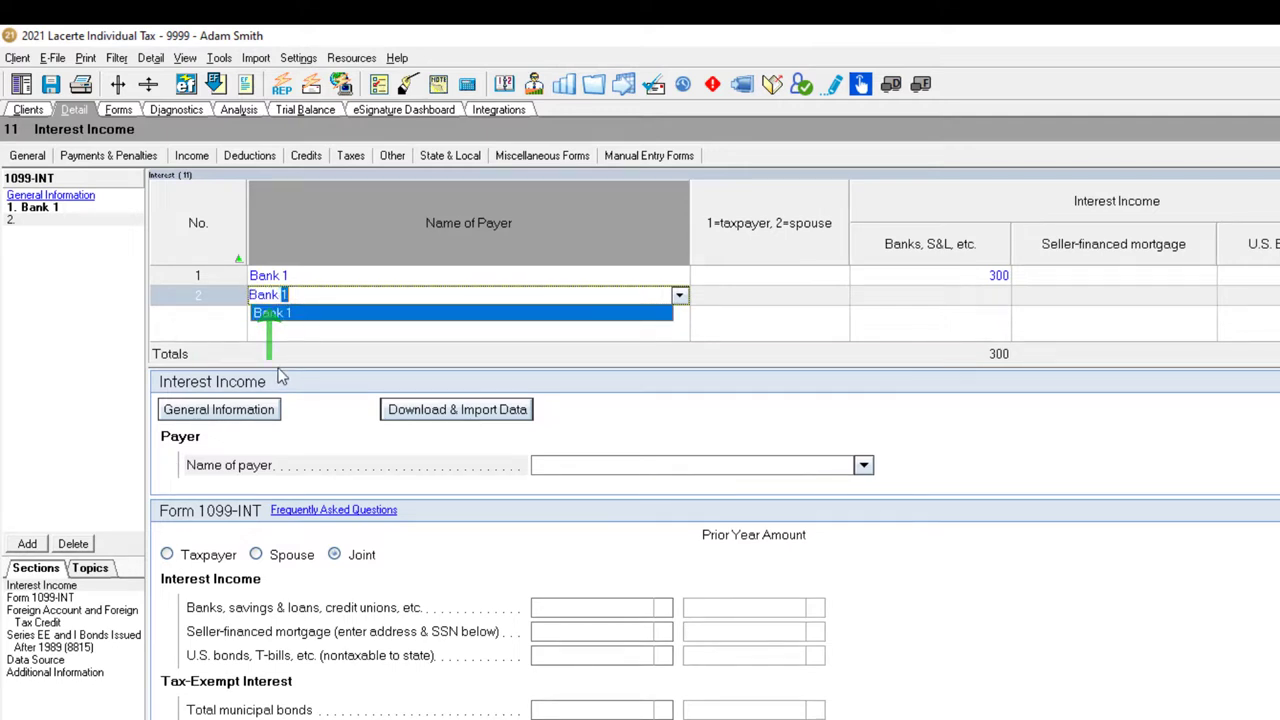
{"action": "type", "text": "Bank 2"}
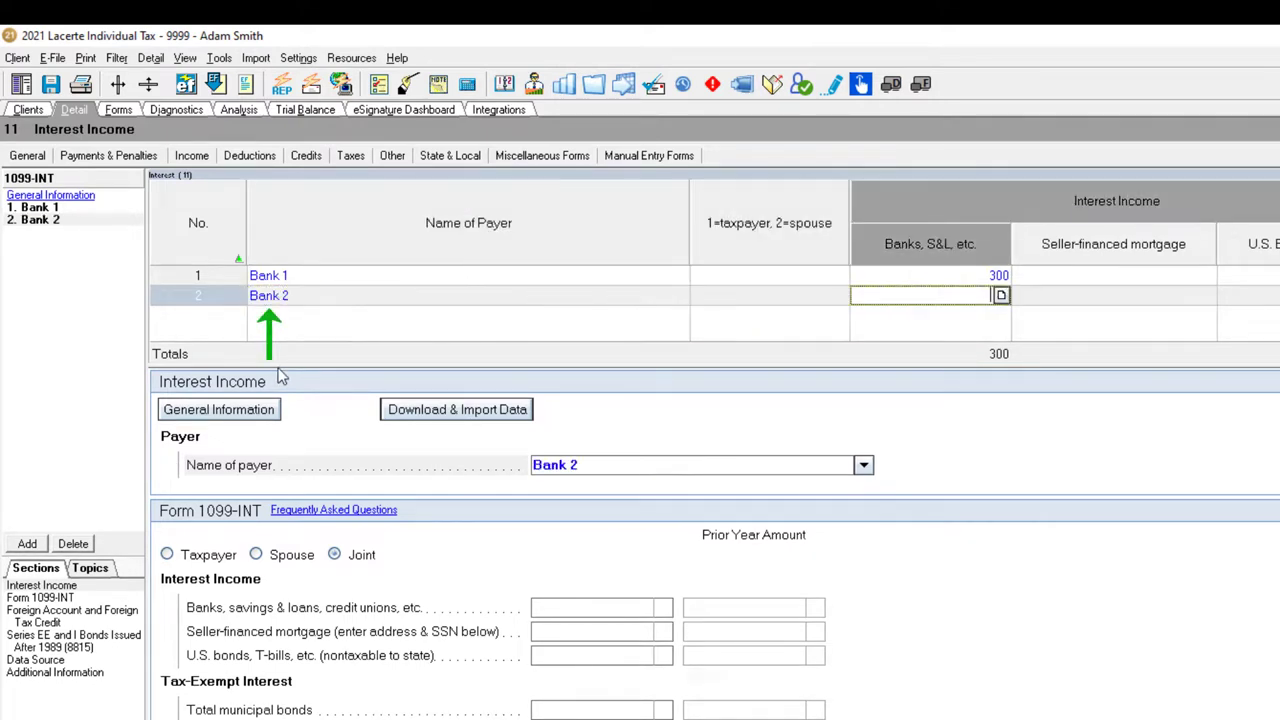
{"action": "type", "text": "200"}
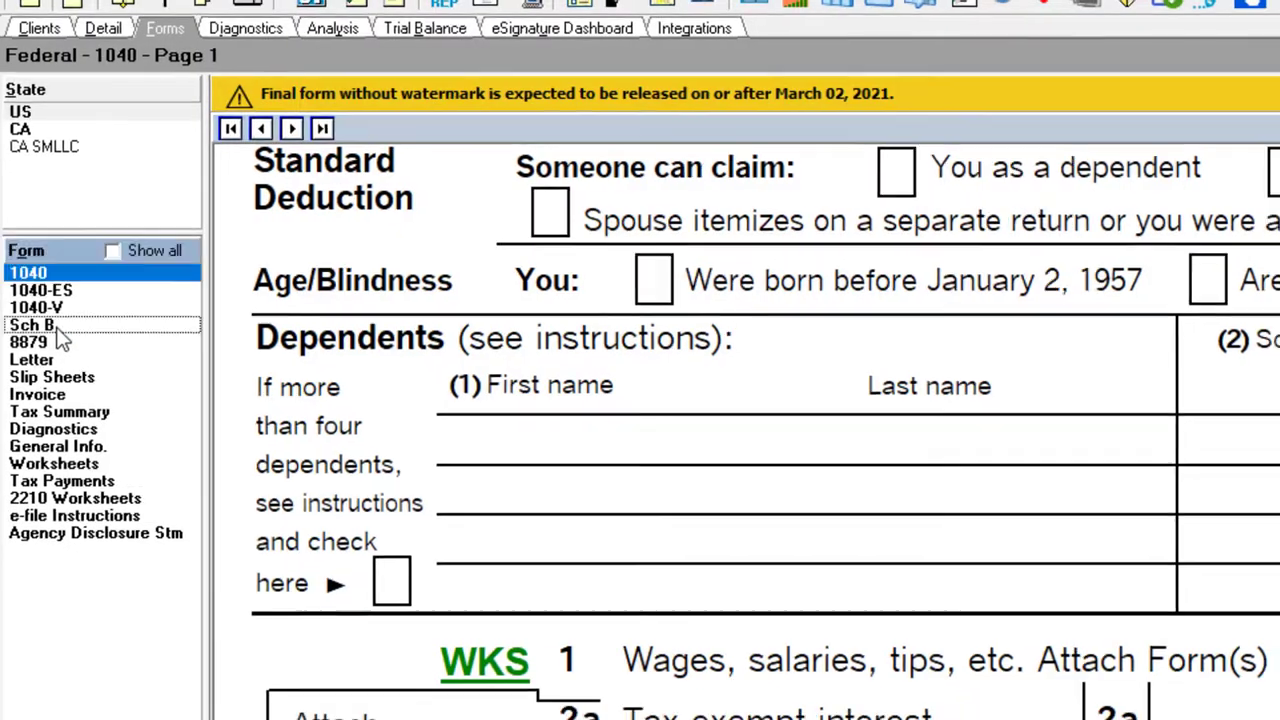
Step: View Schedule B Part I listing Bank 1 at $300 and Bank 2 at $2,000
{"action": "left_click", "coordinate": [30, 324]}
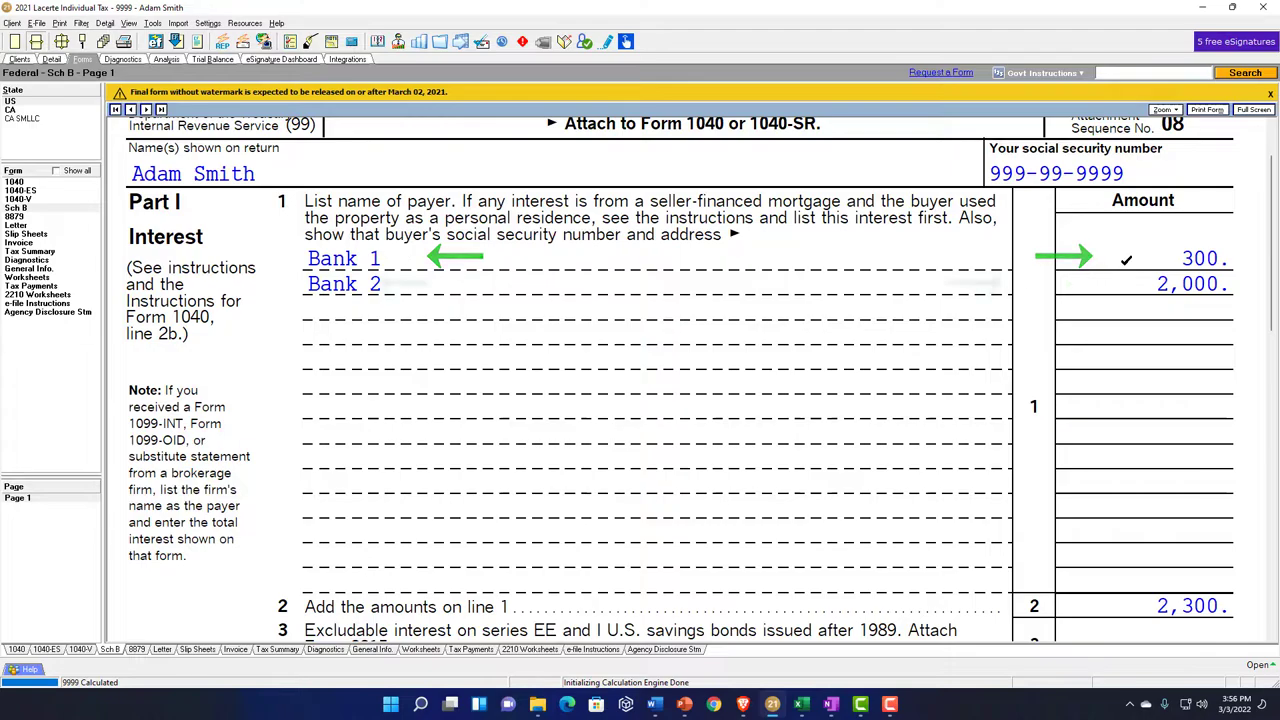
{"action": "scroll", "scroll_direction": "down", "scroll_amount": 3}
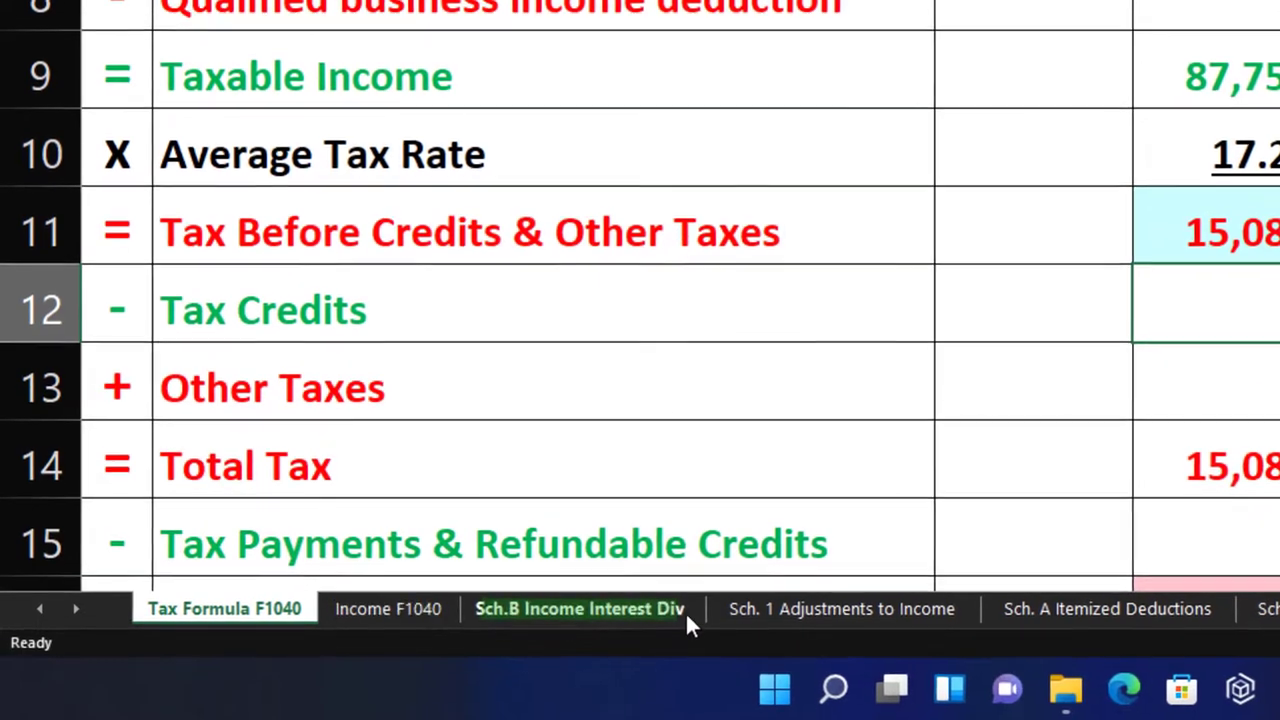
Step: Enter 2000 below the 300 on Excel's Schedule B sheet, totalling 2,300
{"action": "left_click", "coordinate": [578, 608]}
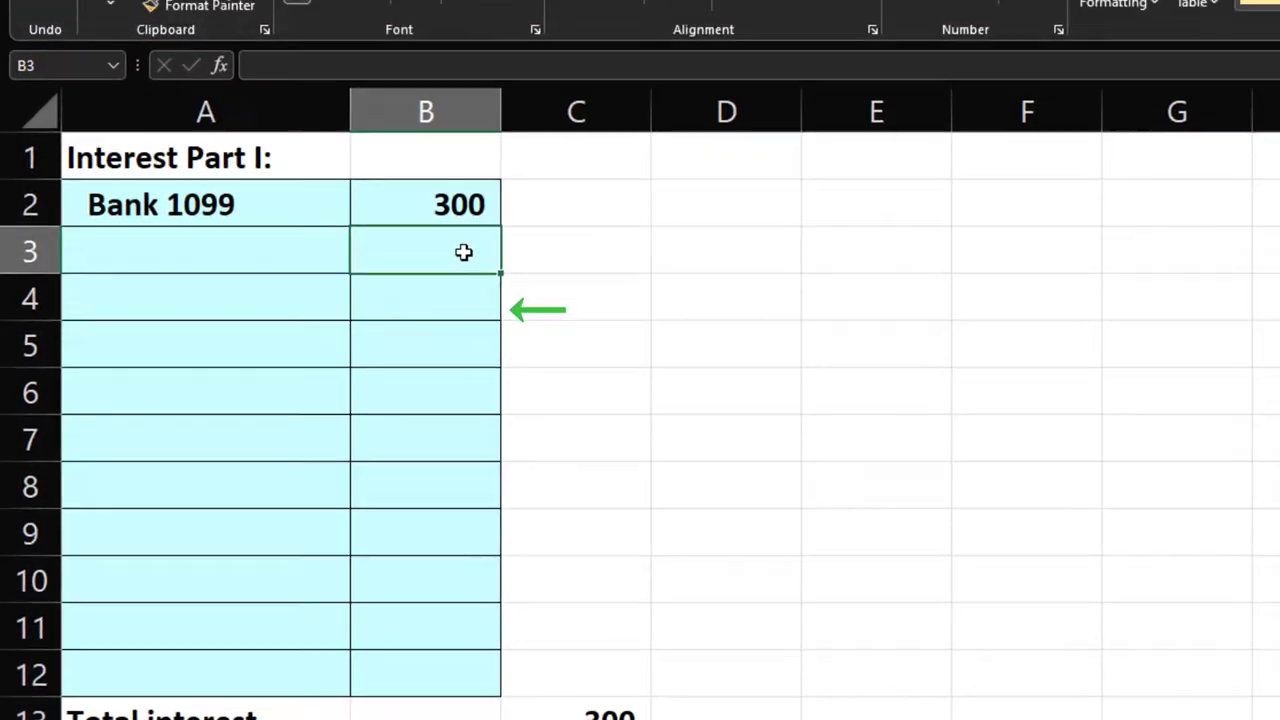
{"action": "type", "text": "2000"}
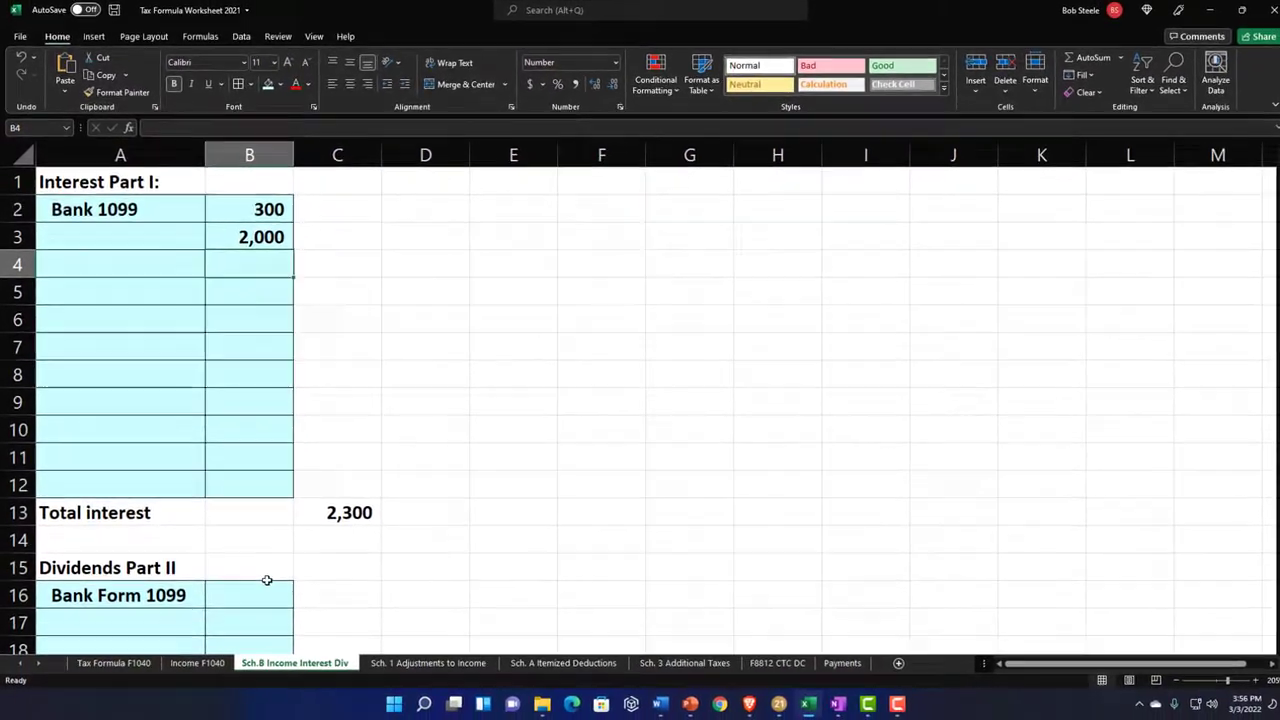
{"action": "left_click", "coordinate": [113, 662]}
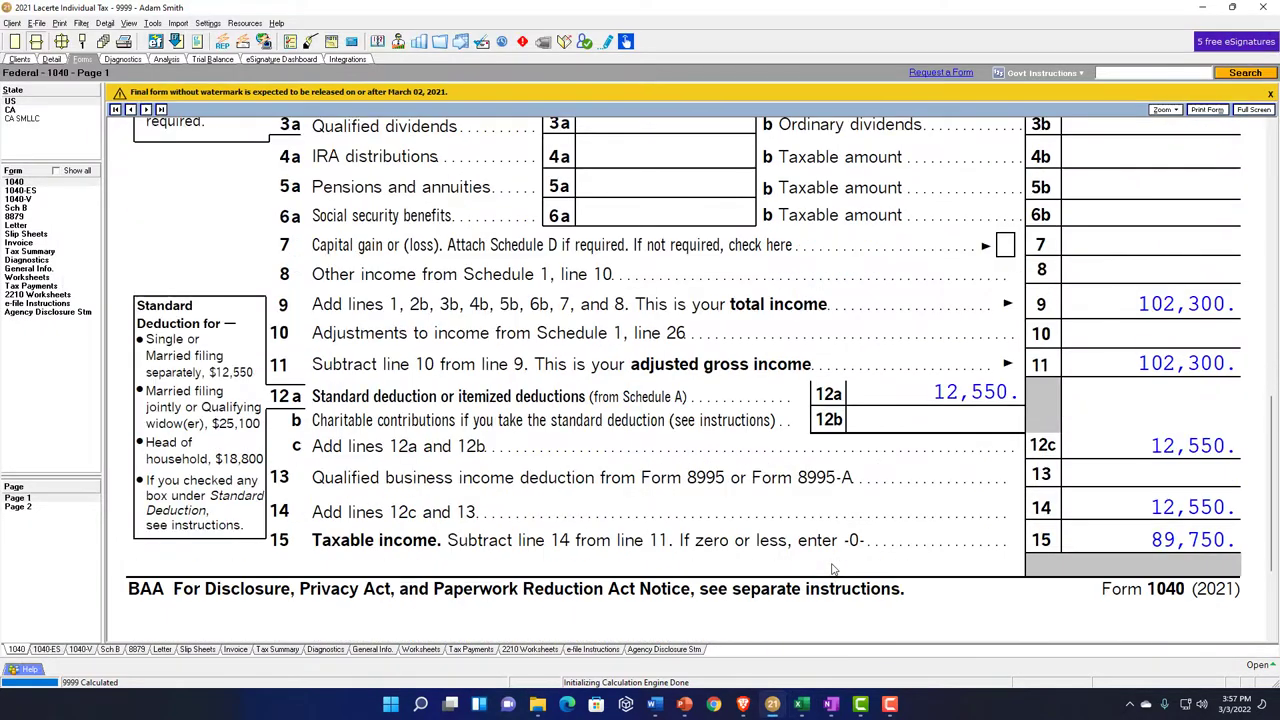
Step: View Form 1040 lines 9–15: total income 102,300, taxable income 89,750
{"action": "left_click", "coordinate": [800, 705]}
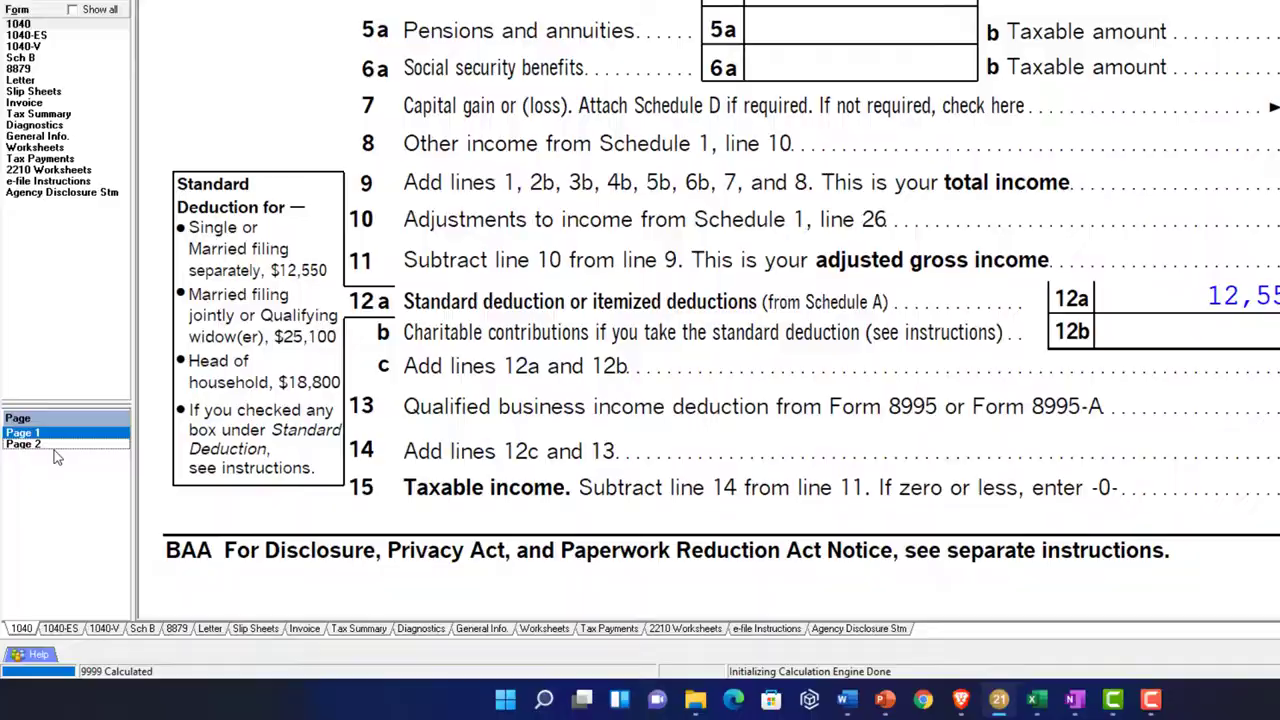
{"action": "scroll", "scroll_direction": "down", "scroll_amount": 3}
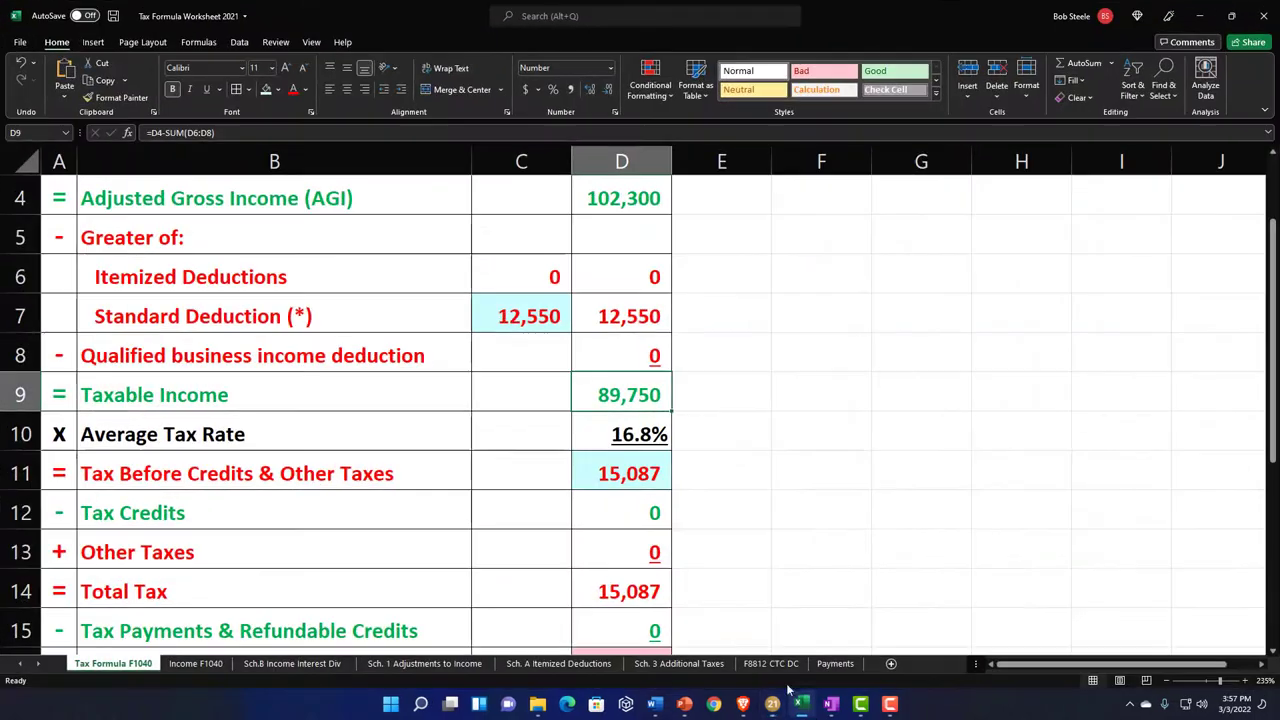
Step: Enter 125 in Excel's Tax Formula F1040 sheet while comparing taxable income 89,750
{"action": "type", "text": "125"}
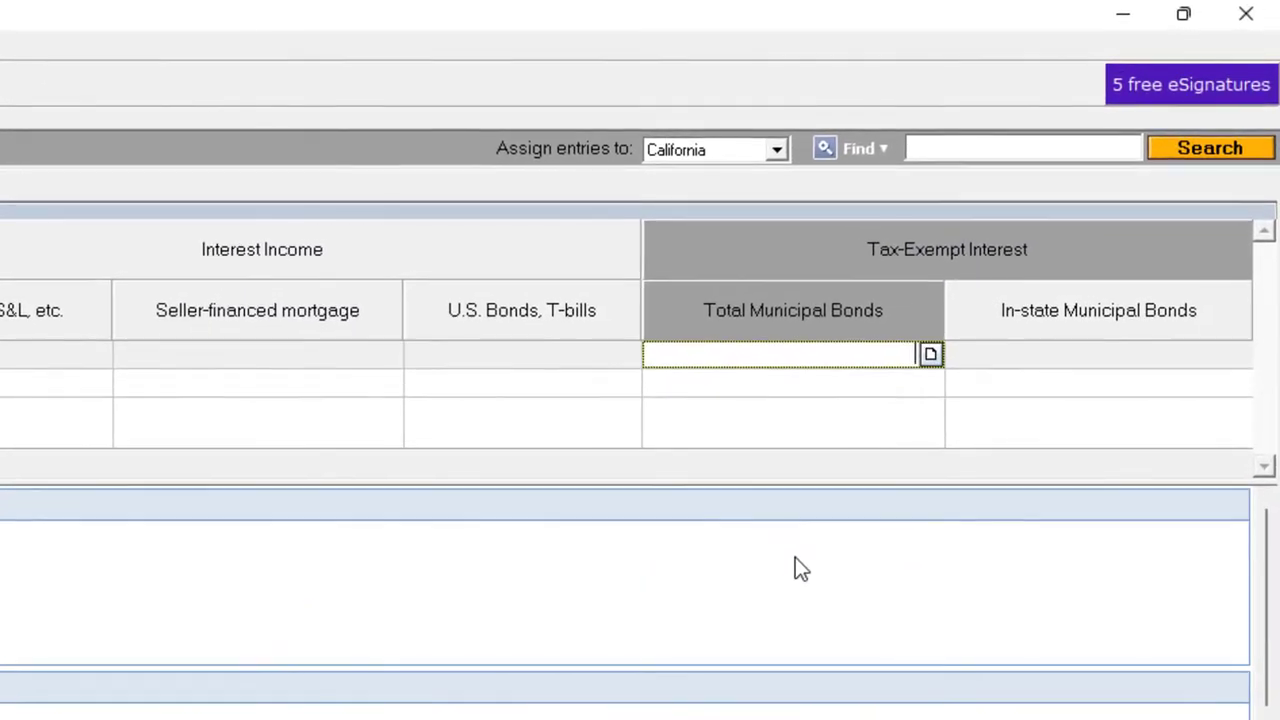
Step: Clear the bank interest amounts and enter 1000 in Total Municipal Bonds
{"action": "type", "text": "1000"}
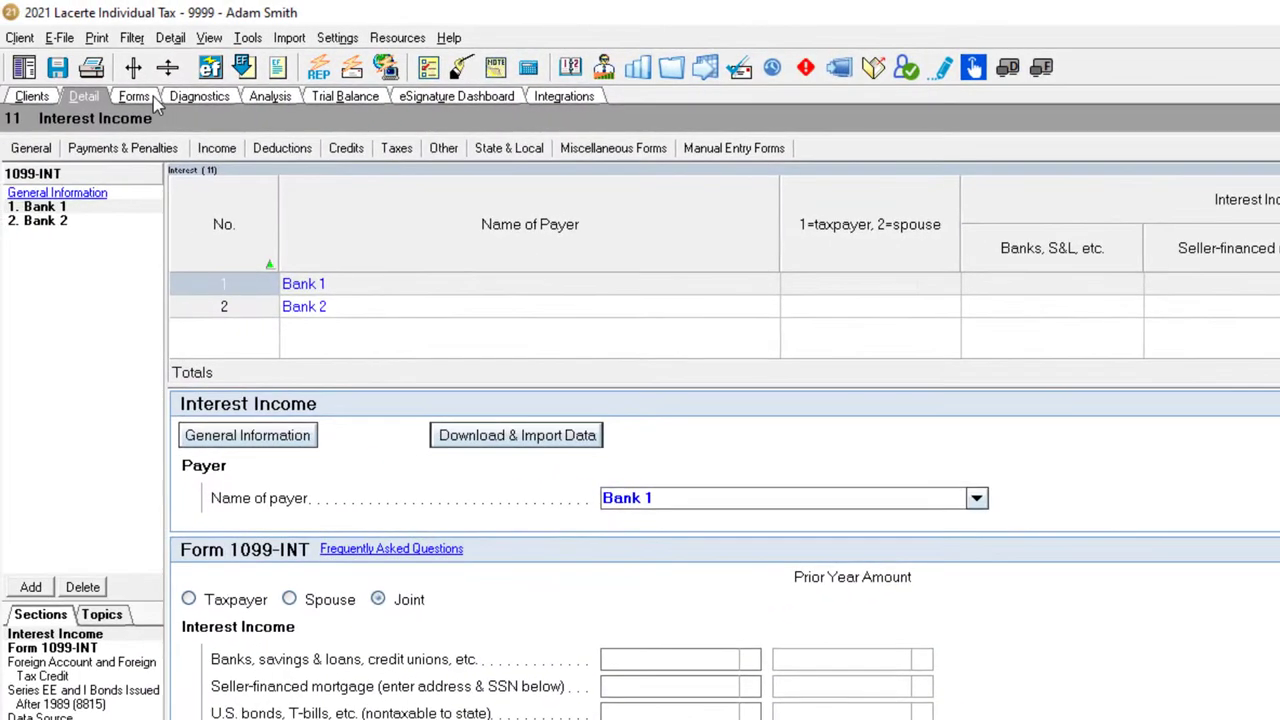
{"action": "left_click", "coordinate": [134, 95]}
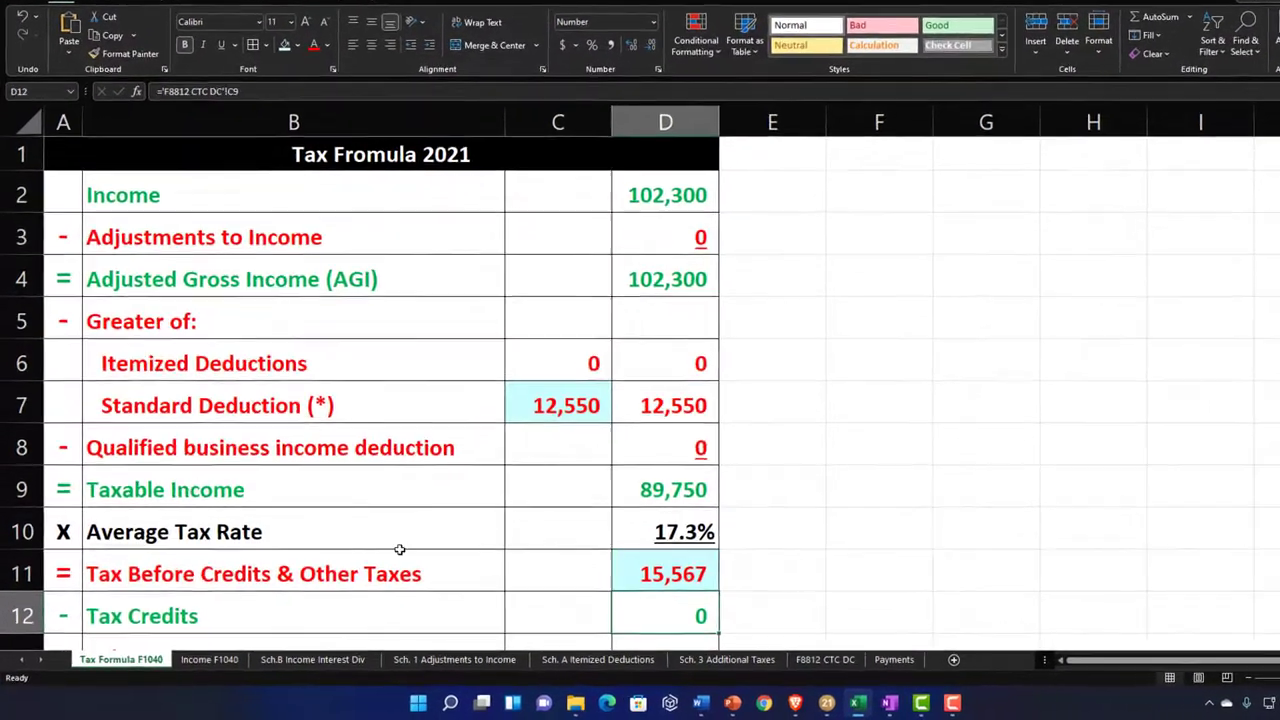
Step: Clear Schedule B interest in Excel and compare 87,450 taxable income with Form 1040
{"action": "left_click", "coordinate": [209, 659]}
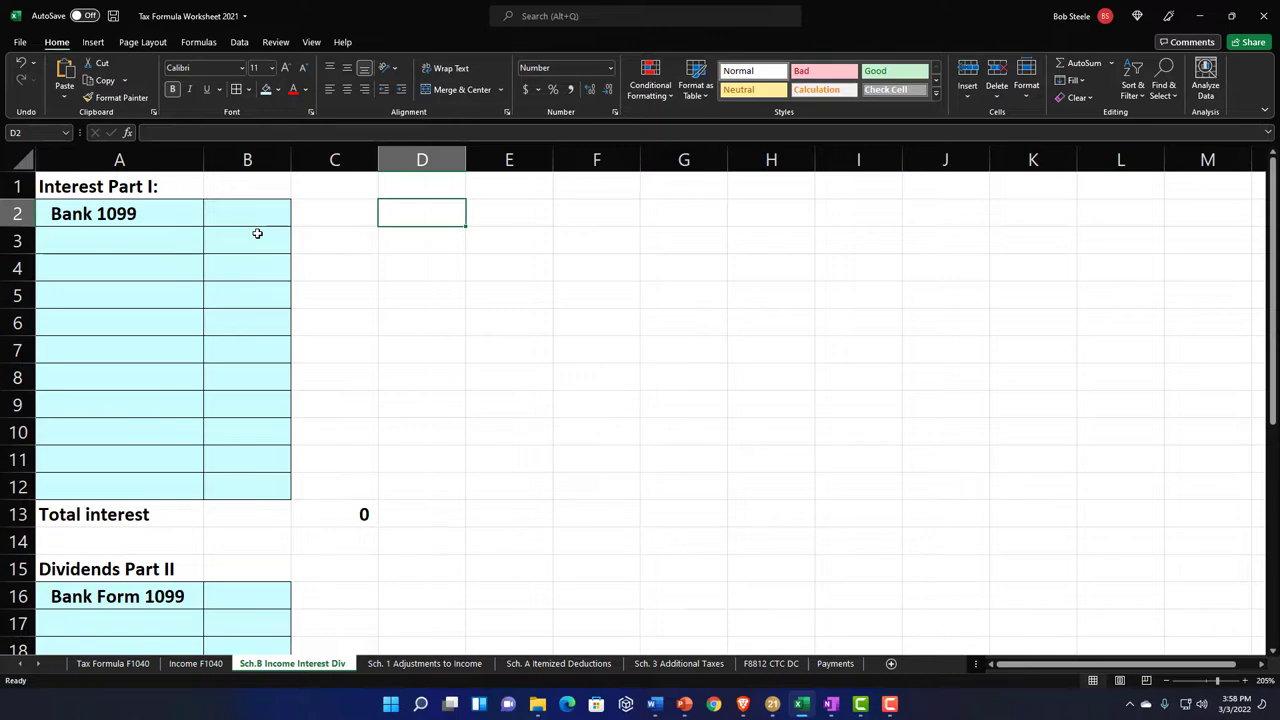
{"action": "type", "text": "1000"}
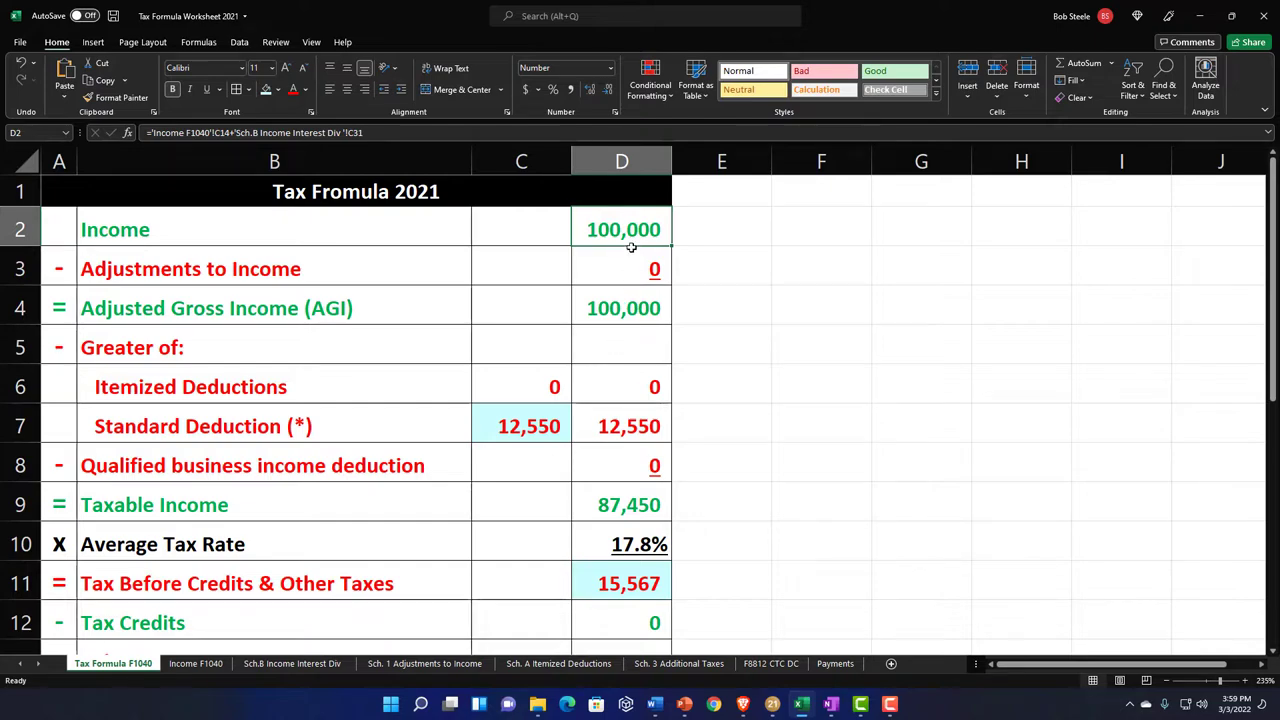
{"action": "left_click", "coordinate": [521, 425]}
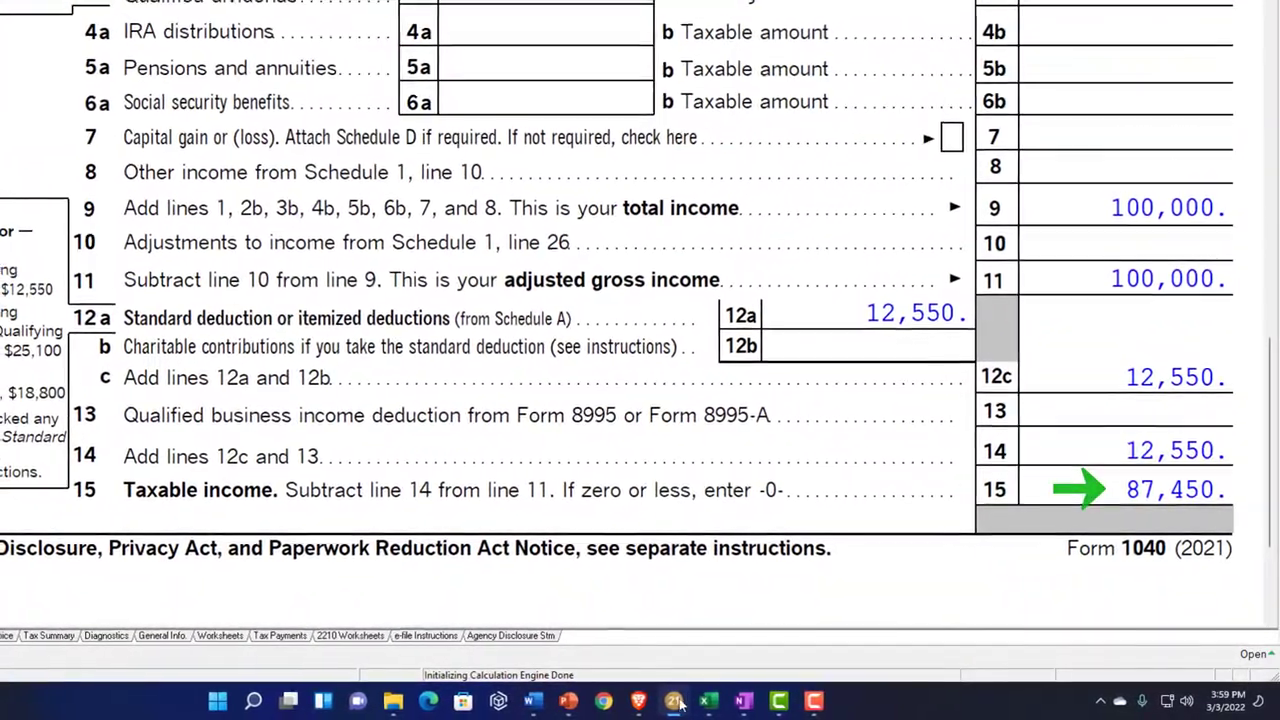
{"action": "left_click", "coordinate": [673, 700]}
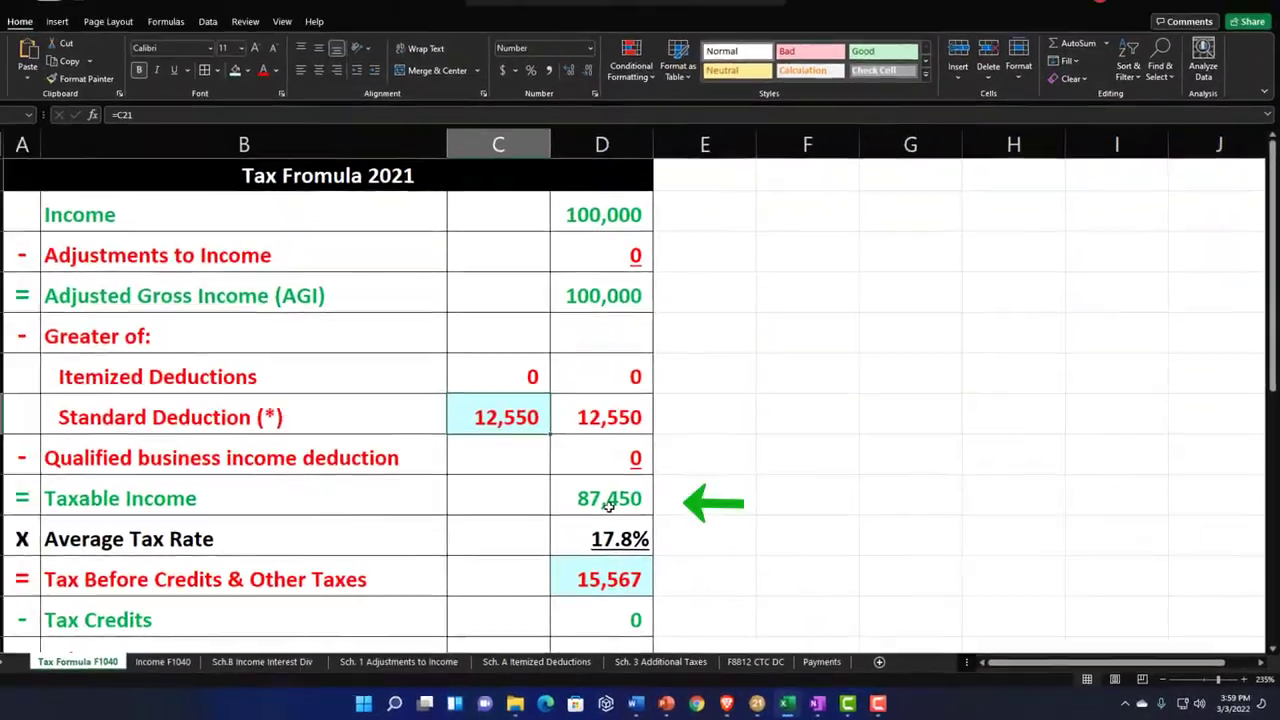